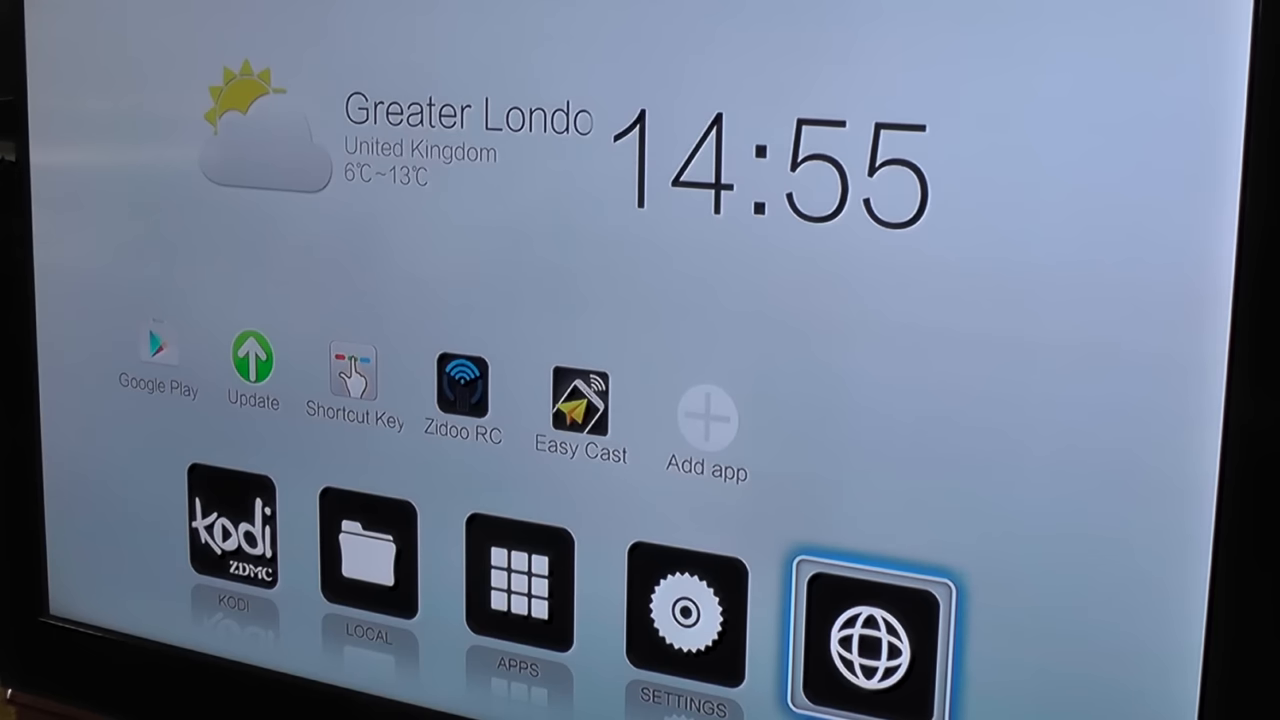
- Open the APPS tile to show the full grid of installed apps
key("Left")
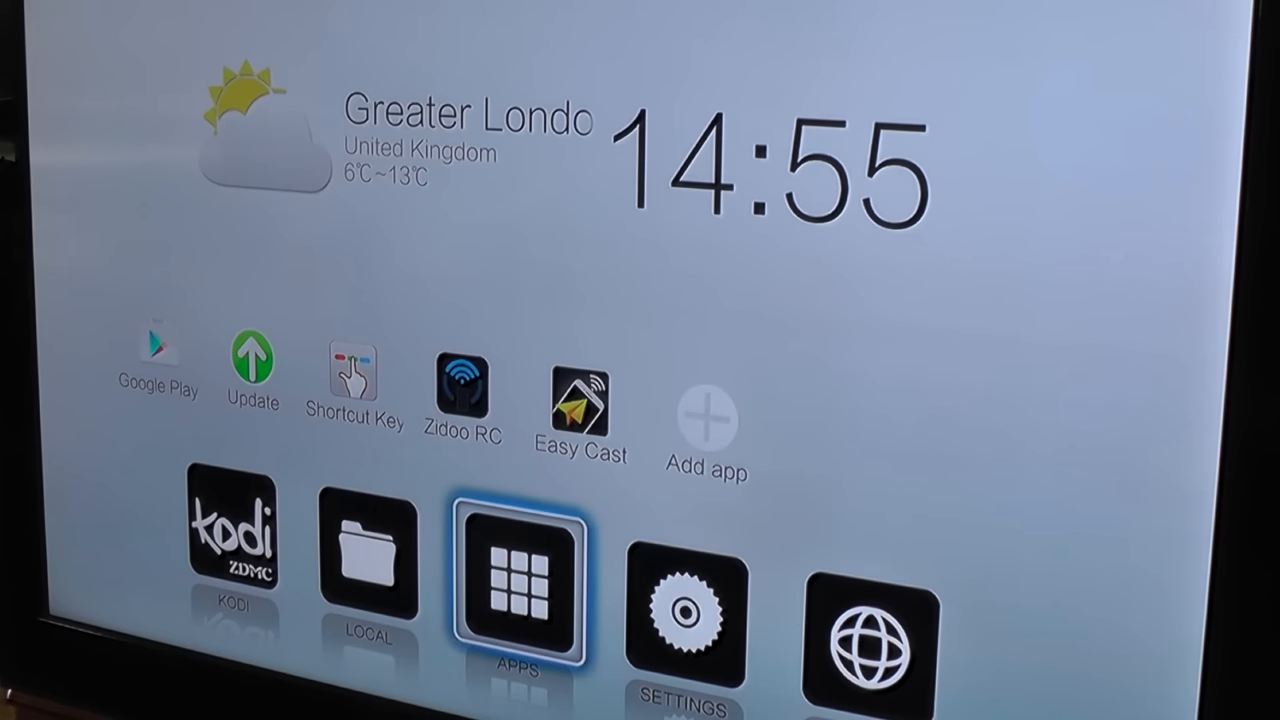
left_click(518, 586)
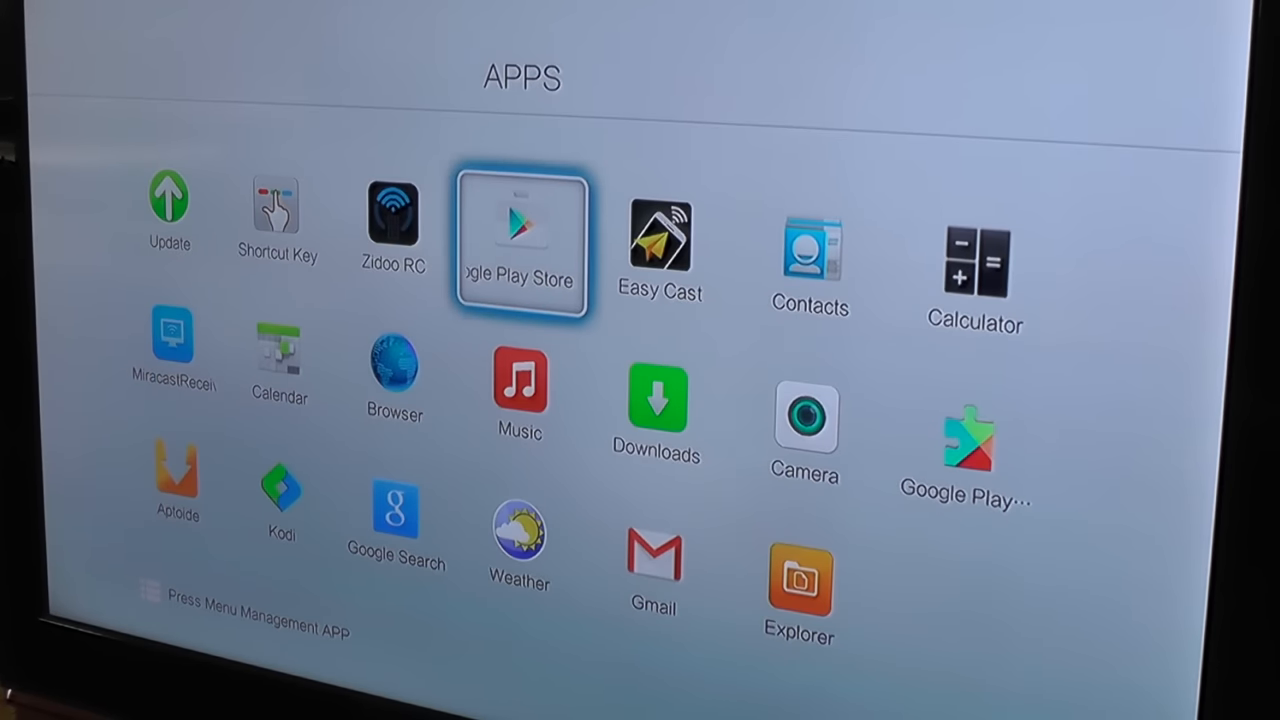
- Open device Settings and view the Wi-Fi network list with the connected network
left_click(660, 240)
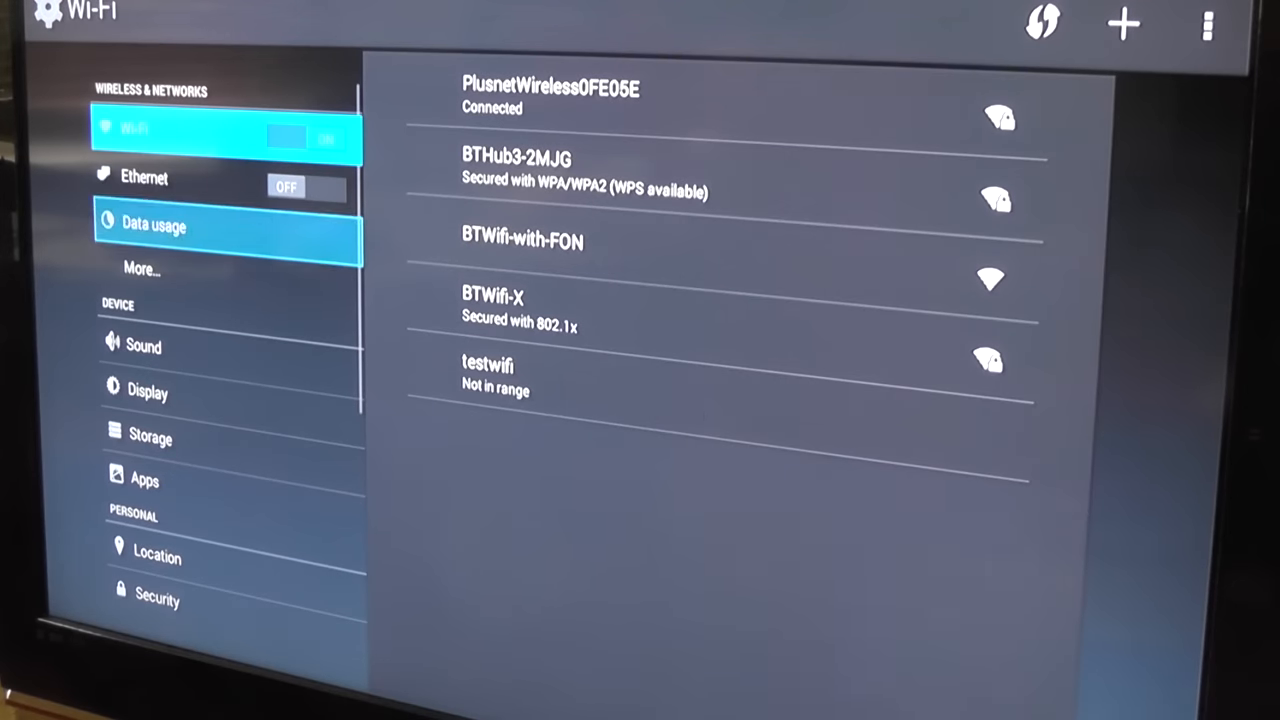
- Scroll the settings sidebar to About device, then return to the launcher home screen
scroll("down", 3)
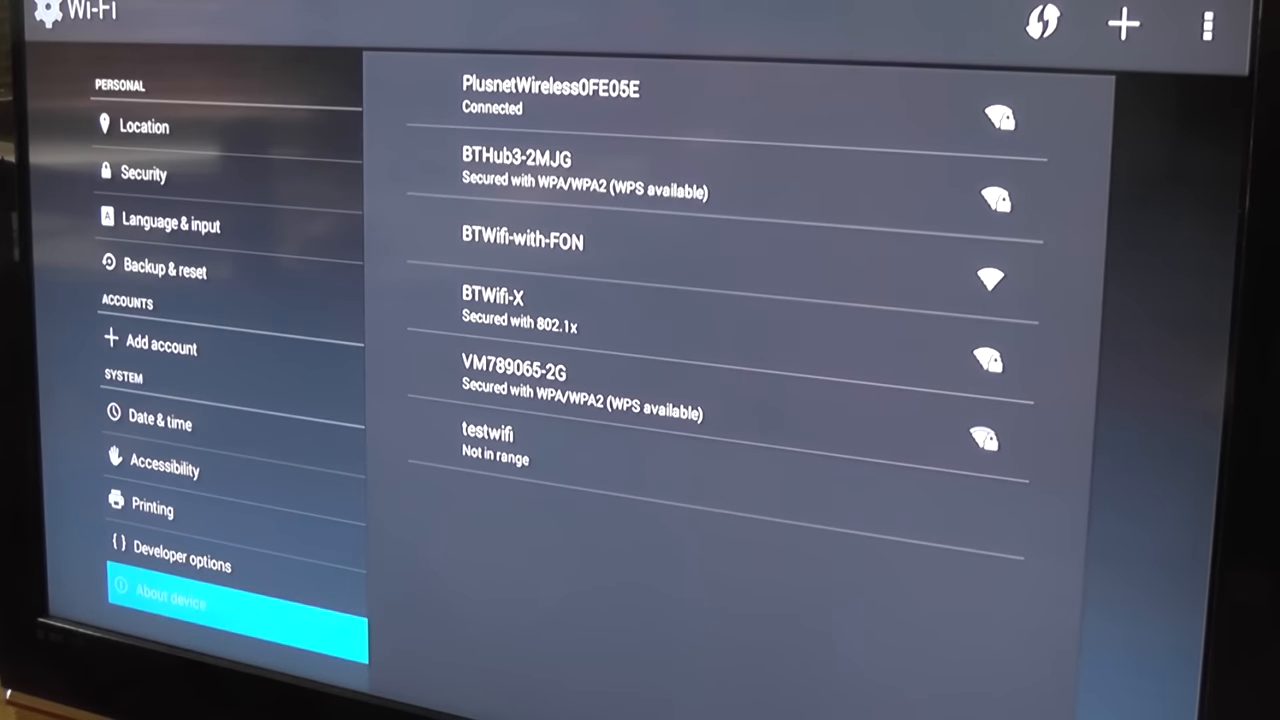
left_click(180, 592)
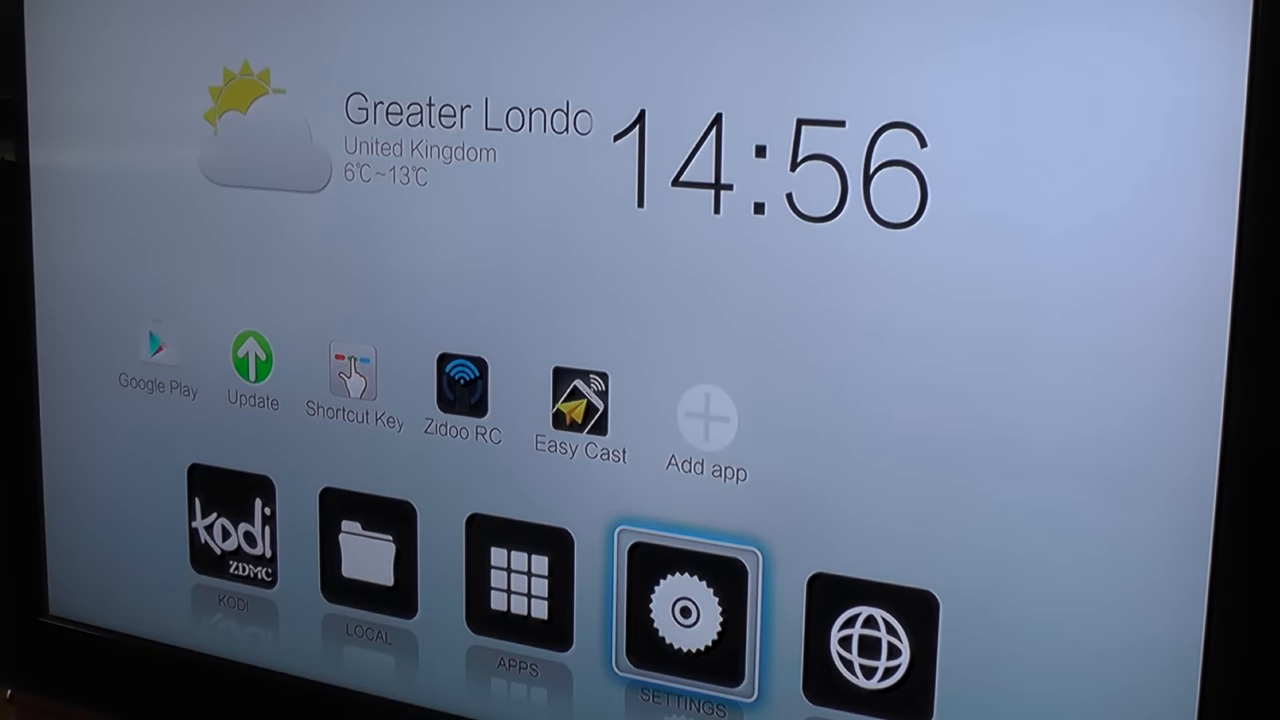
- Launch the Browser tile, landing on the Google UK homepage
left_click(868, 640)
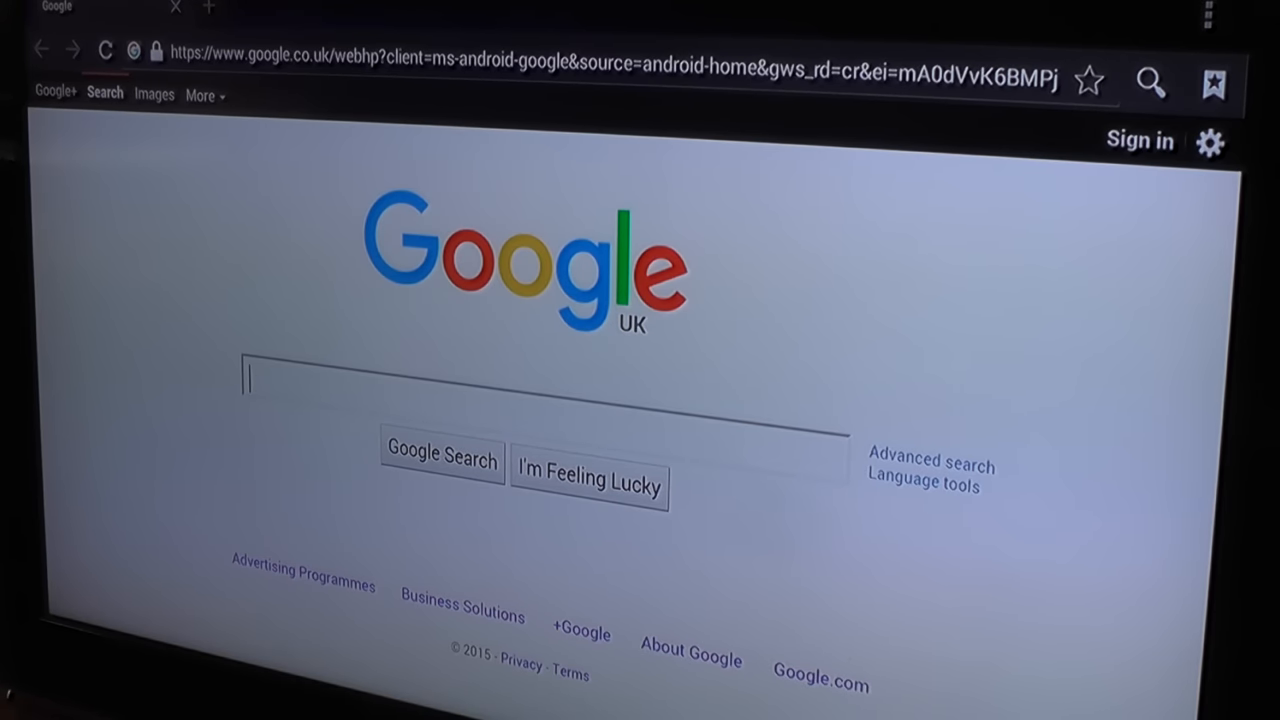
- Enter 'car' into the Google search box with the on-screen keyboard, then exit to the home screen
left_click(540, 380)
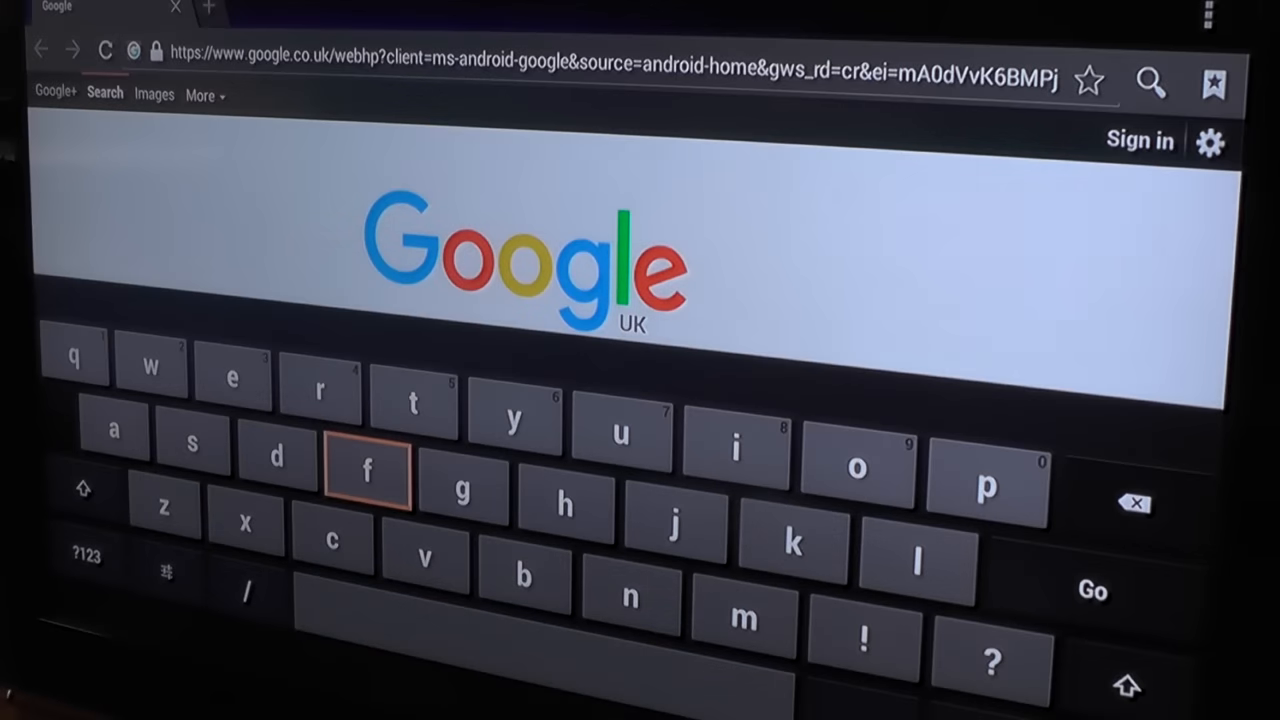
left_click(332, 540)
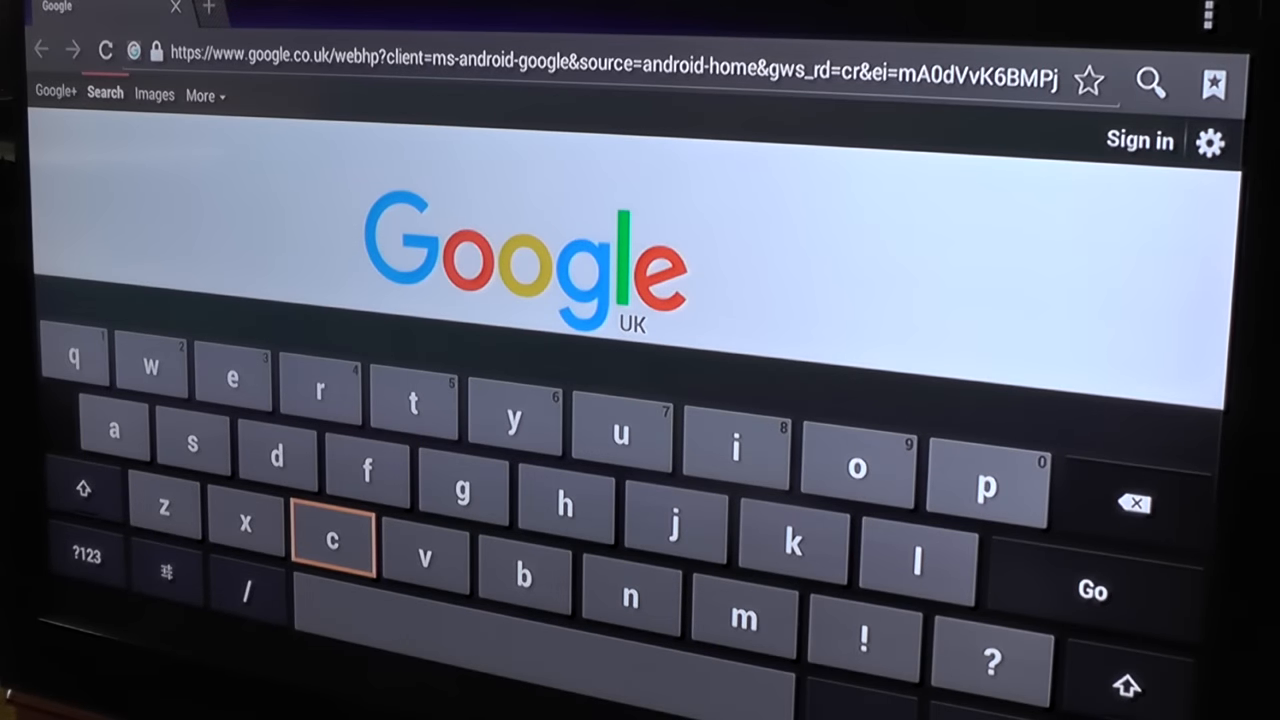
left_click(192, 444)
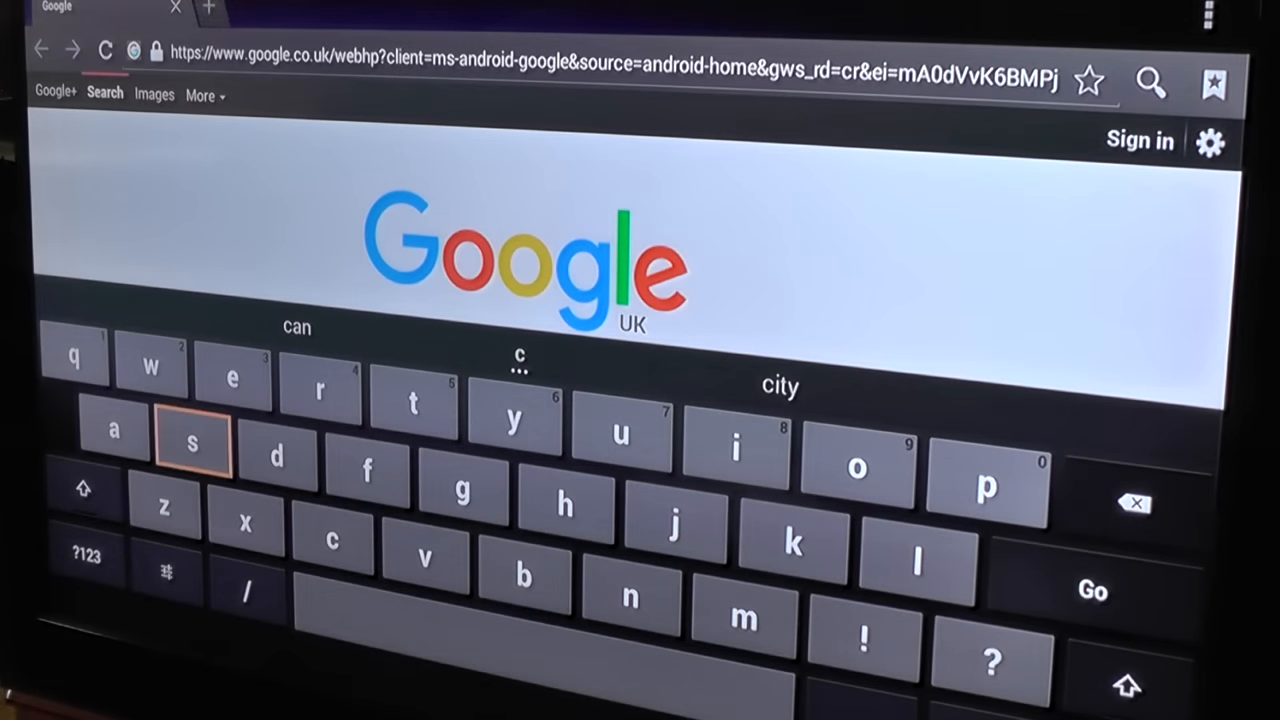
left_click(112, 430)
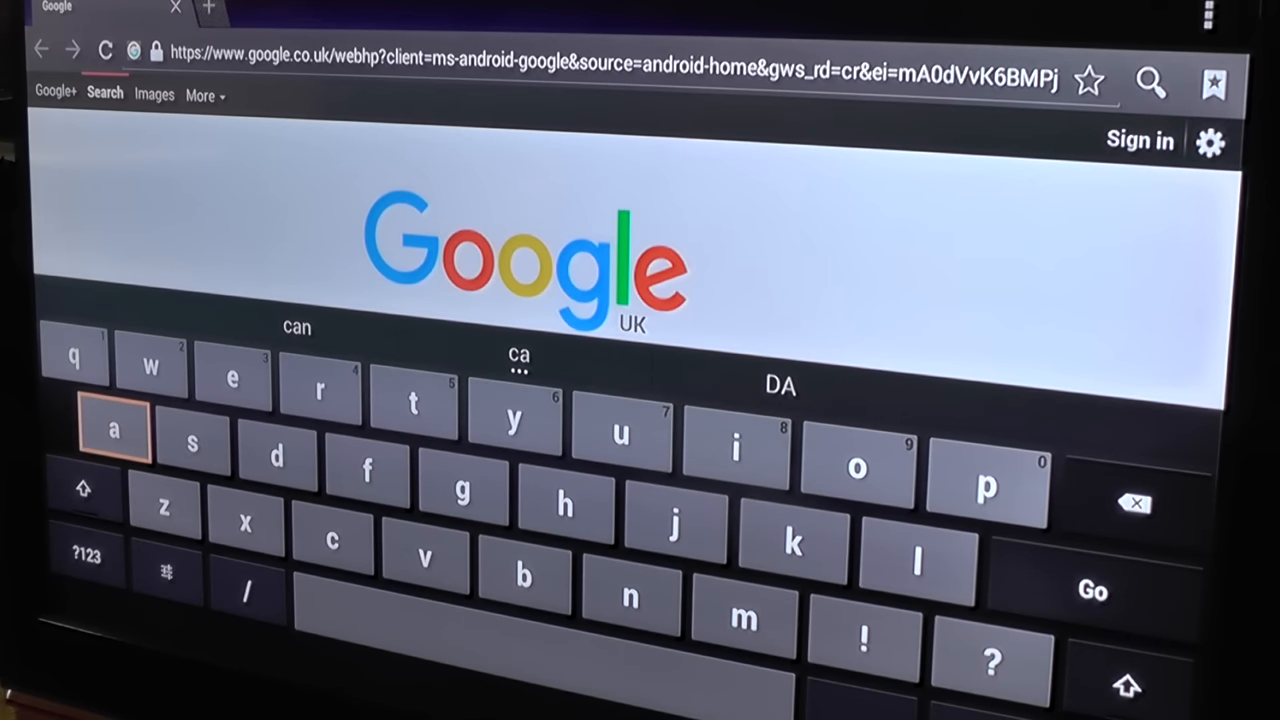
left_click(320, 390)
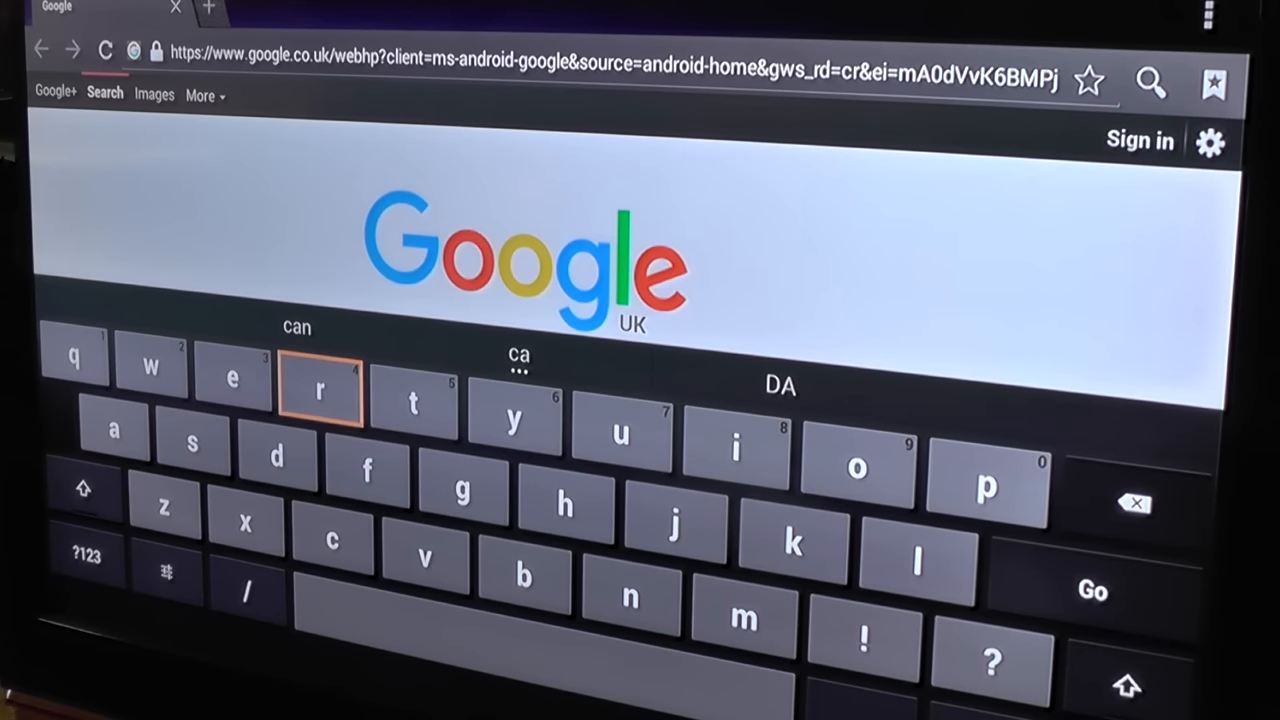
left_click(332, 542)
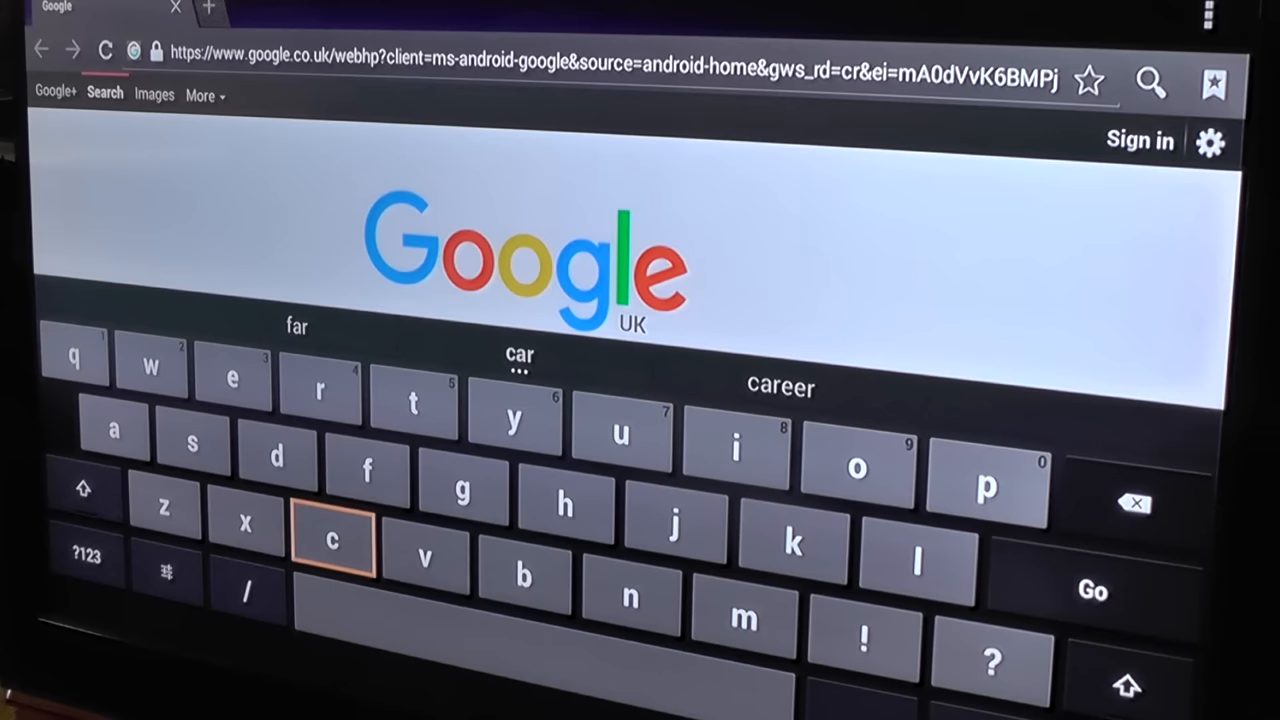
left_click(1128, 684)
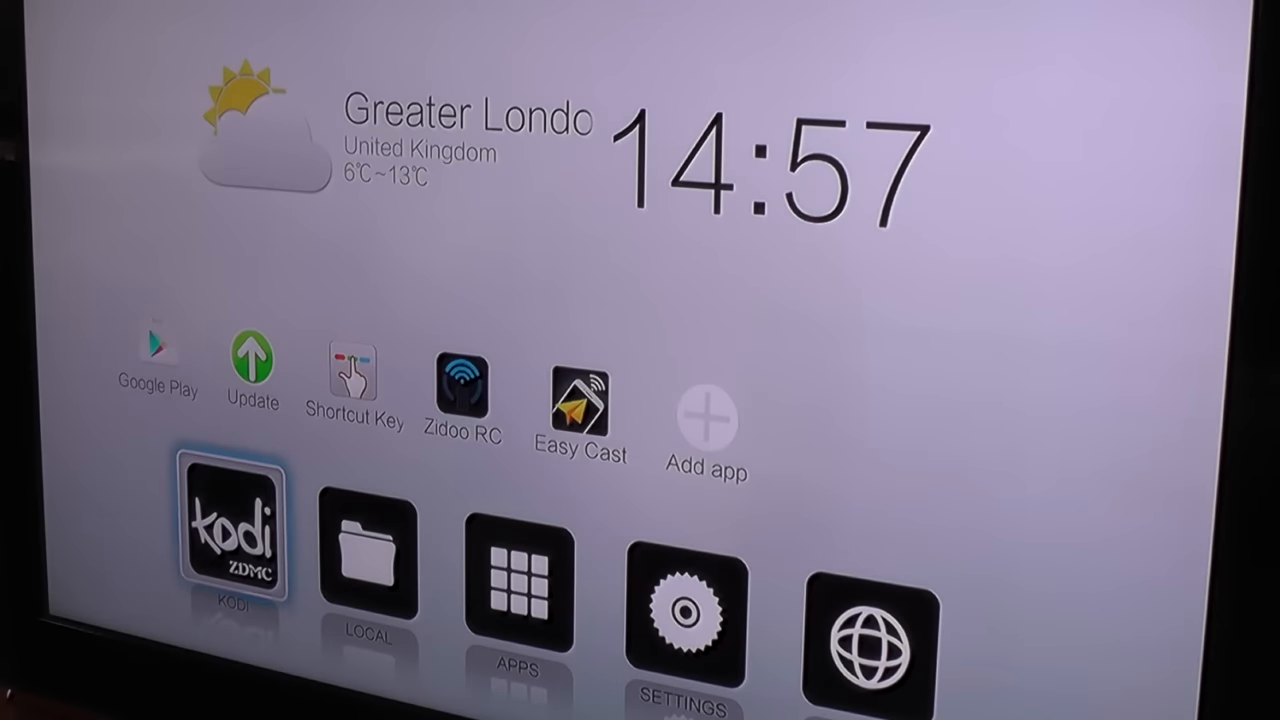
mouse_move(352, 384)
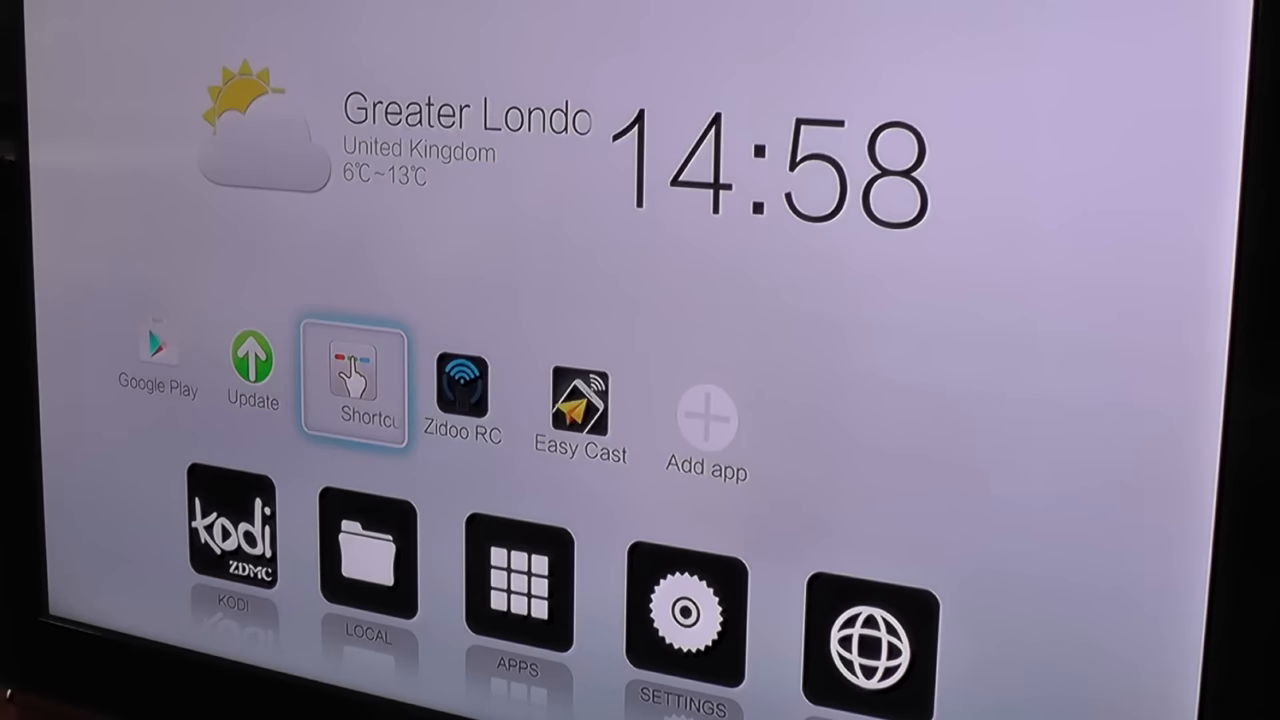
left_click(356, 380)
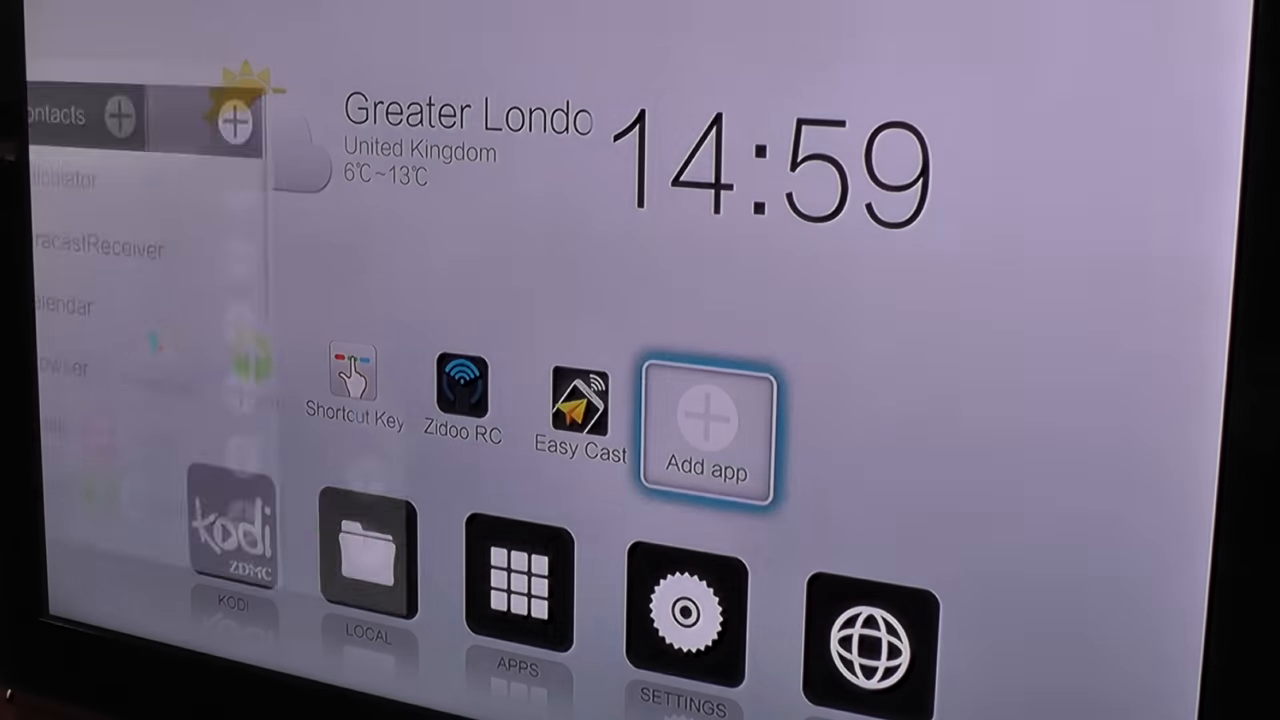
- Browse the Add app list, scrolling through the available apps
left_click(704, 424)
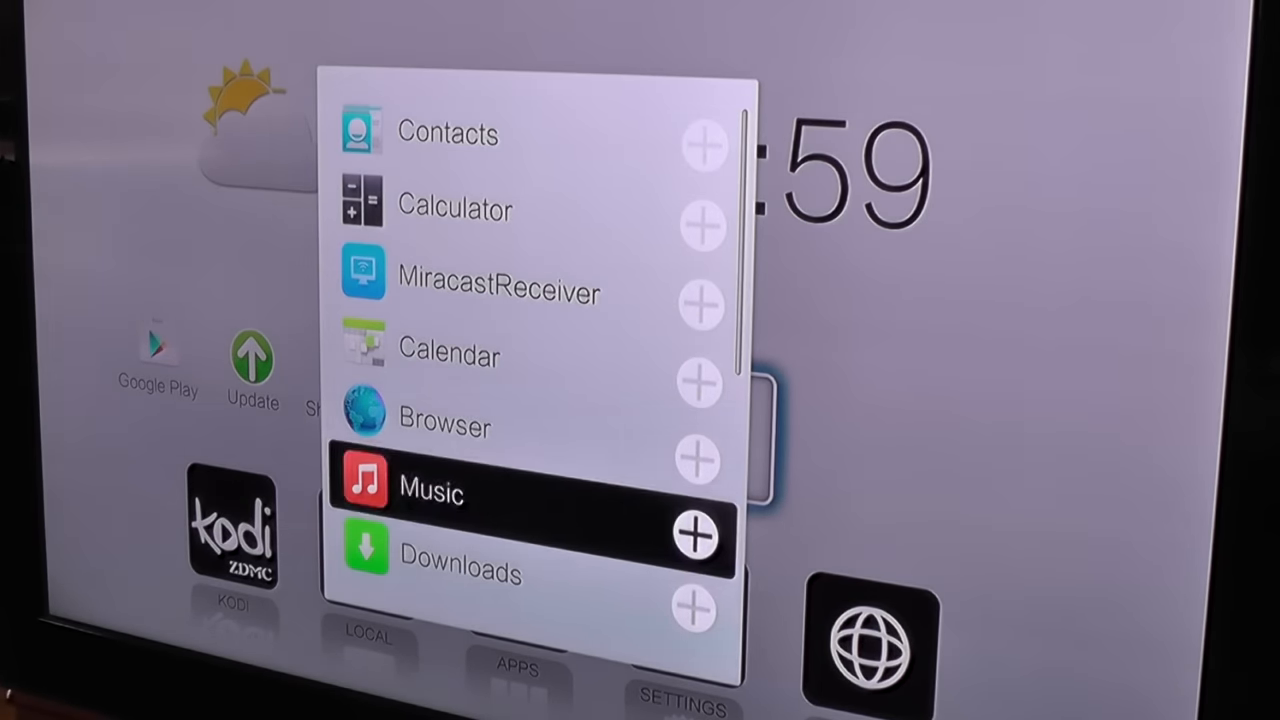
scroll("down", 3)
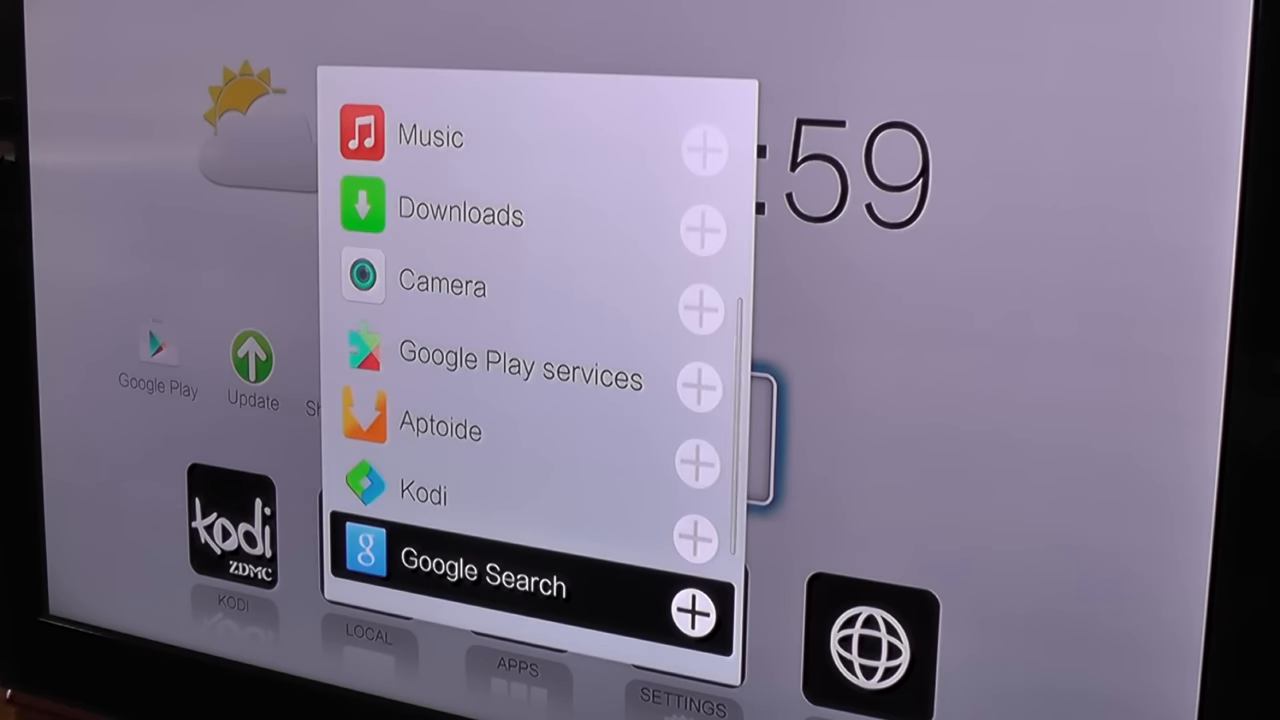
scroll("down", 3)
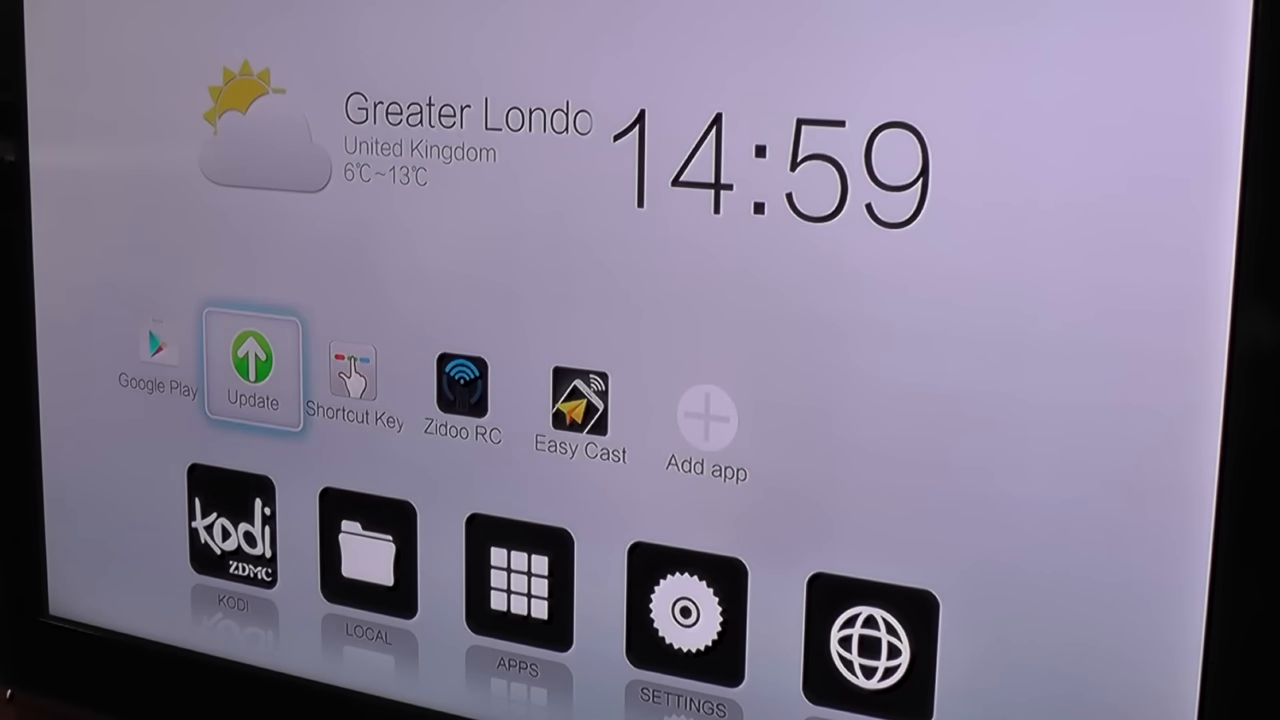
- Run an Online update check, which reports the latest version is already installed
left_click(252, 368)
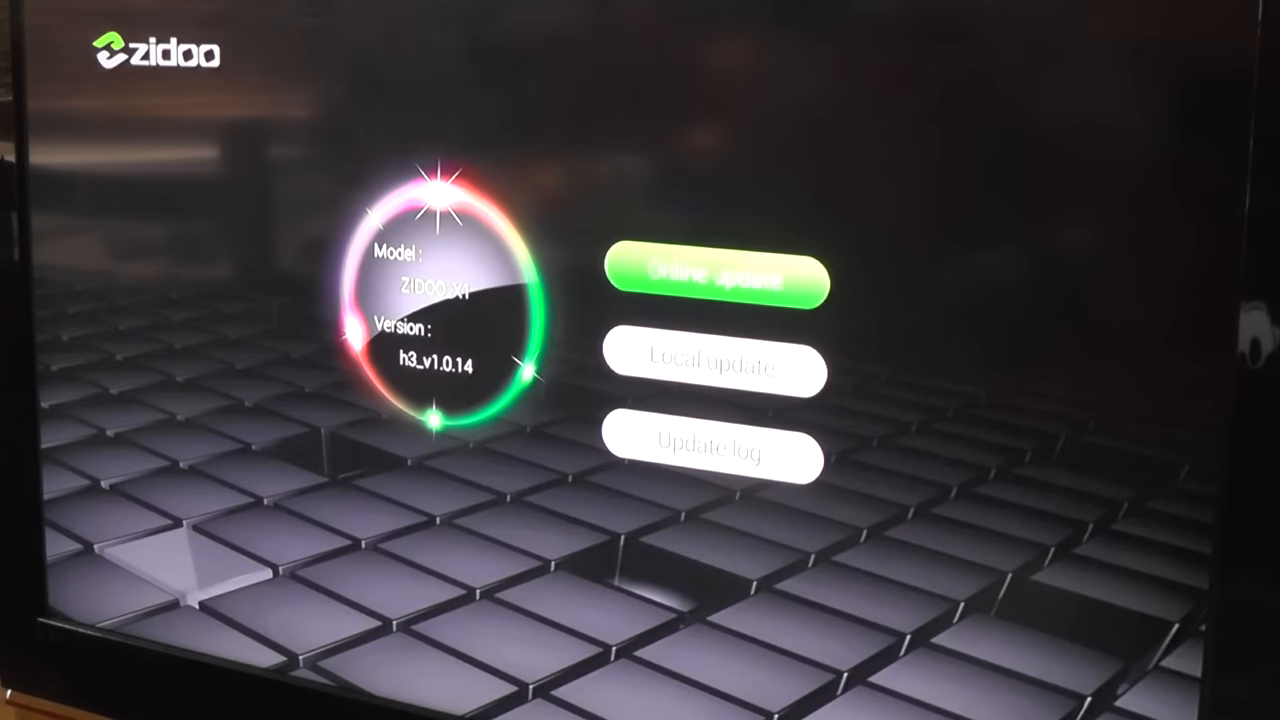
left_click(716, 280)
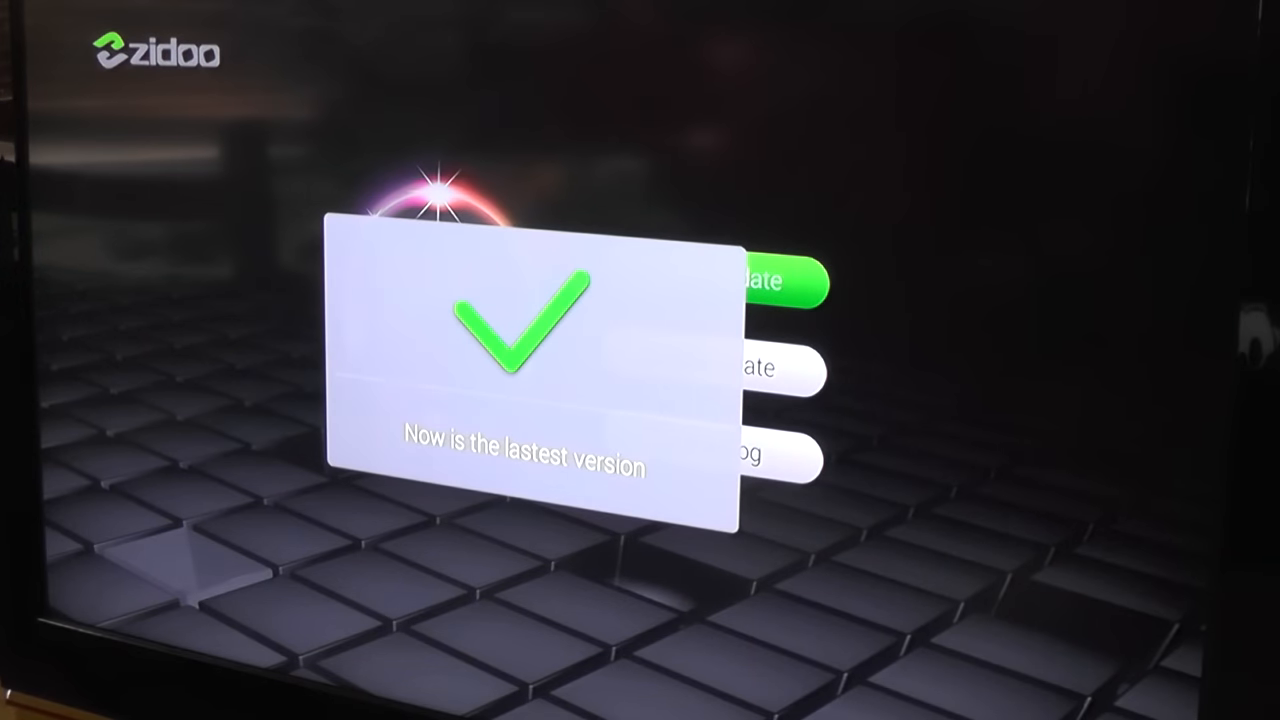